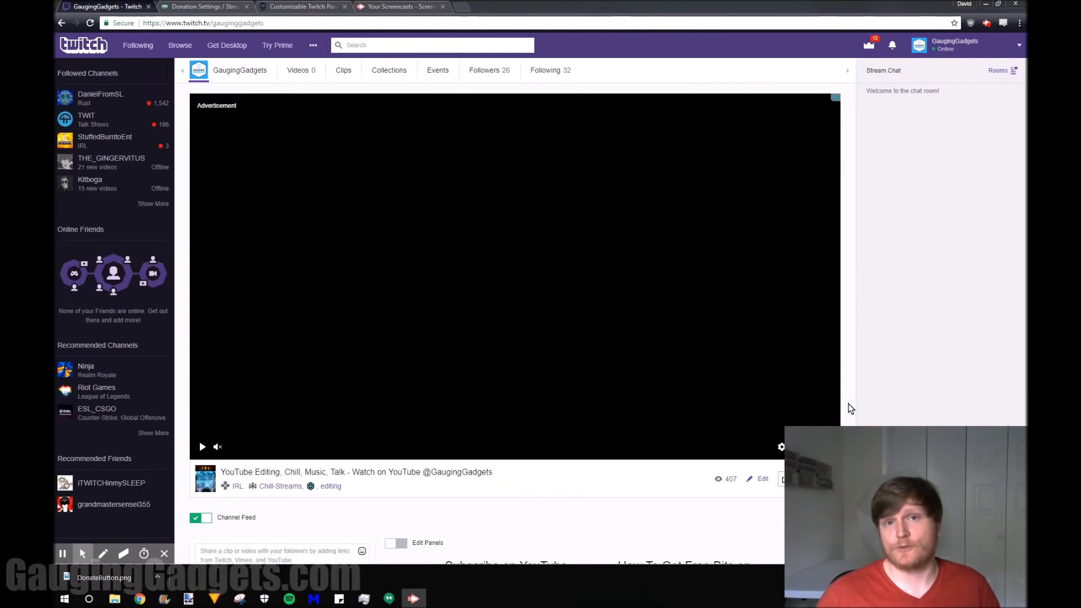
mouse_move(441, 321)
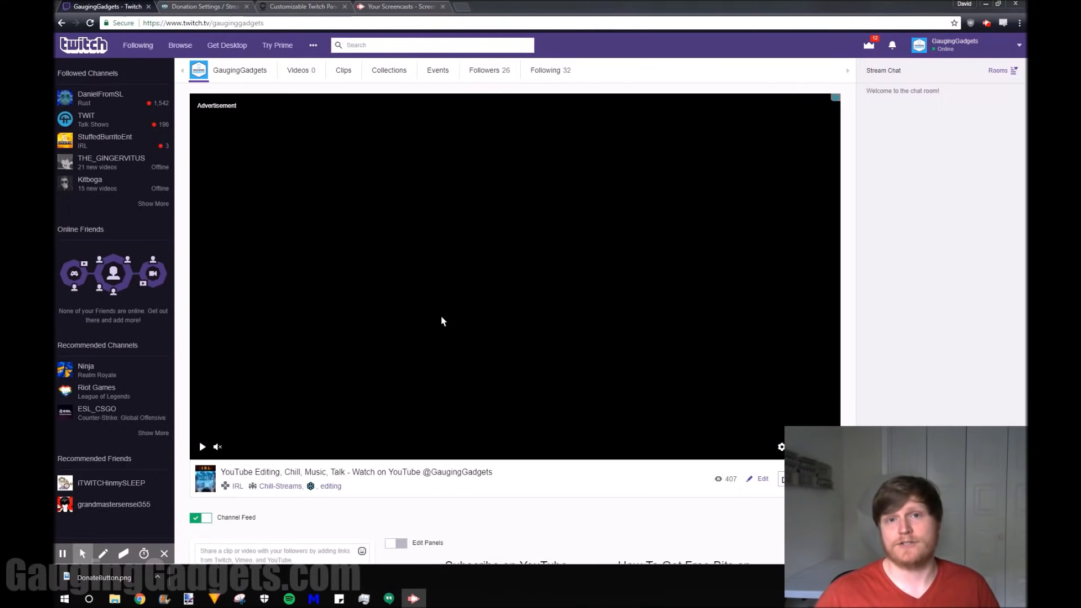
In the Nerd or Die panel maker, set the panel text to DONATE and choose the Money icon.
click(442, 6)
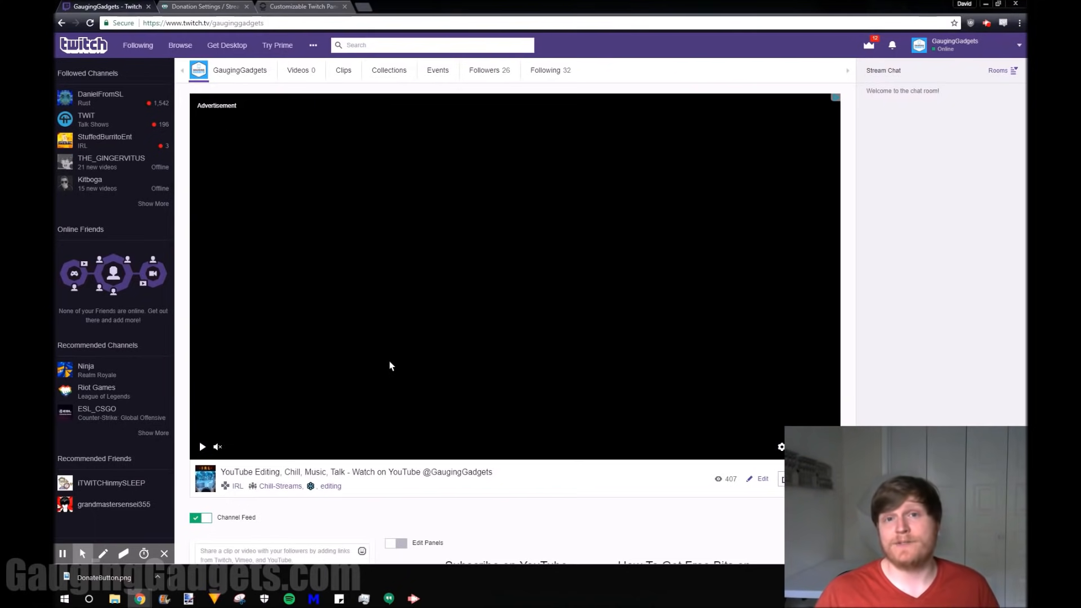
click(302, 7)
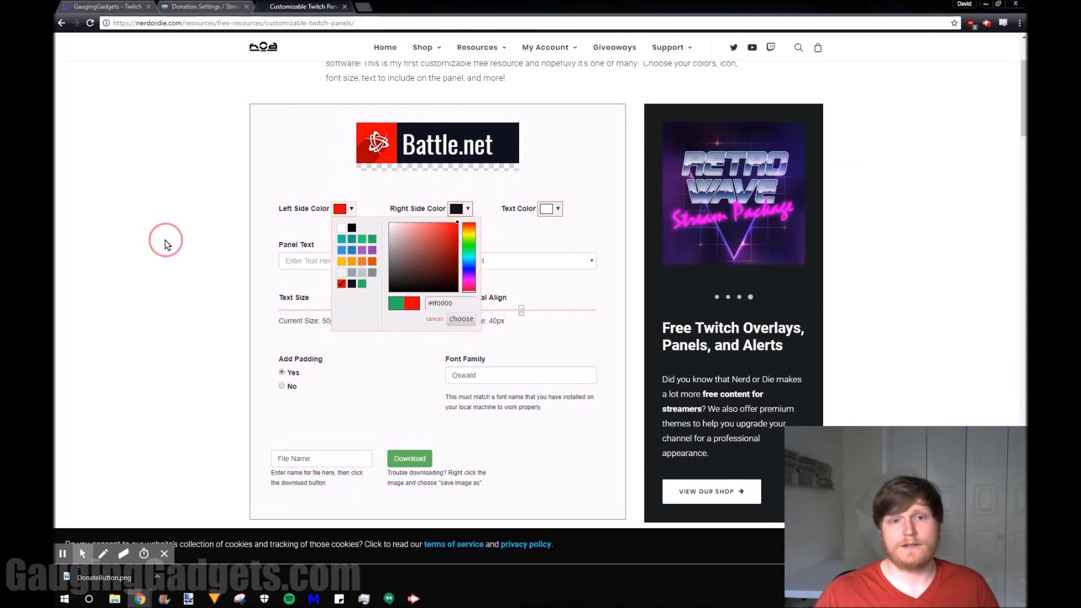
click(354, 260)
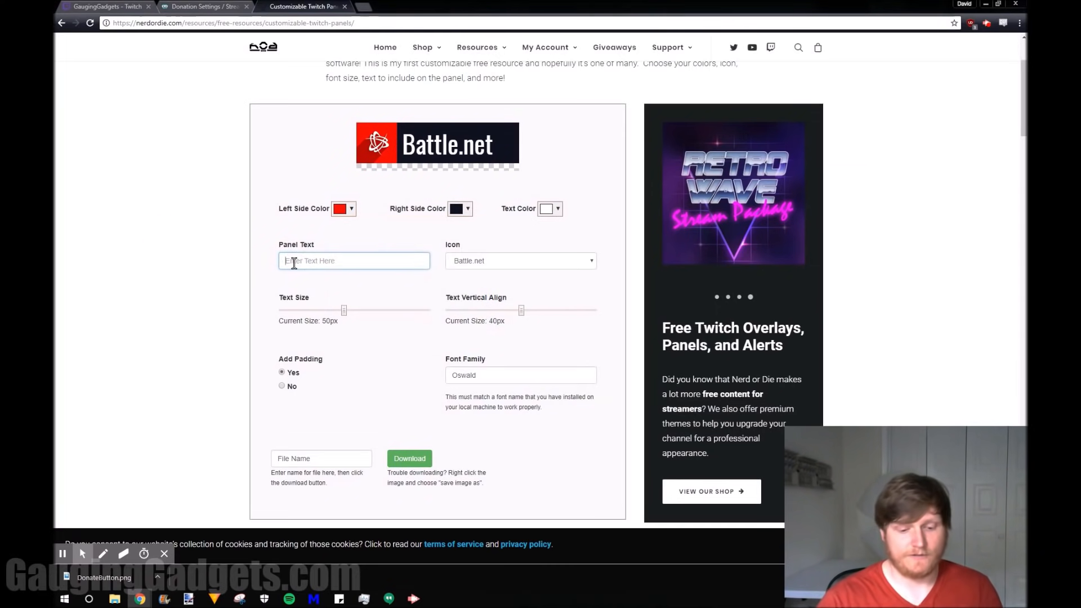
text(DONATE)
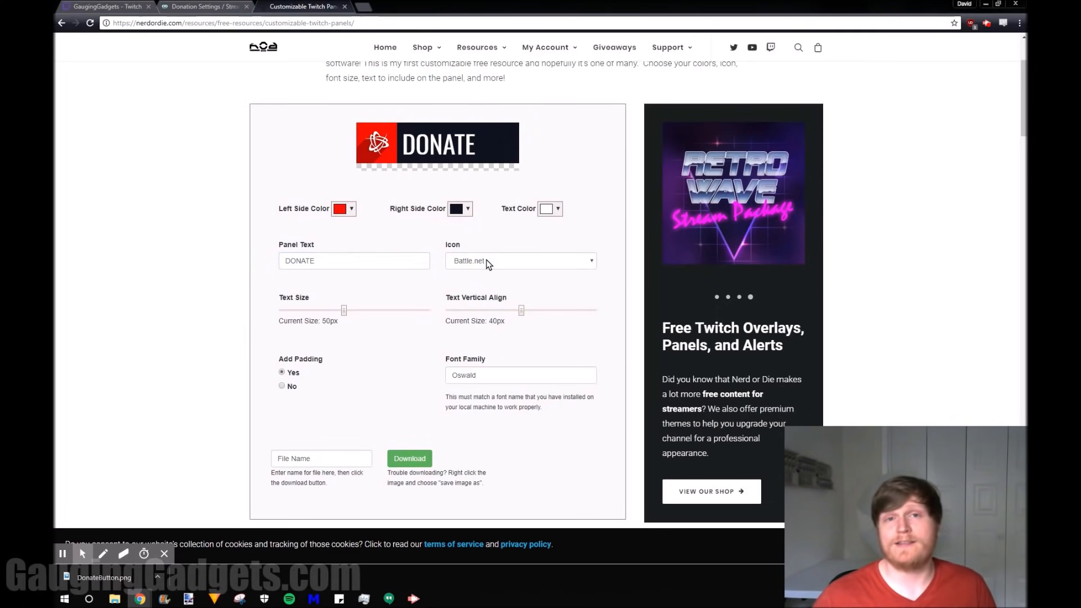
click(520, 261)
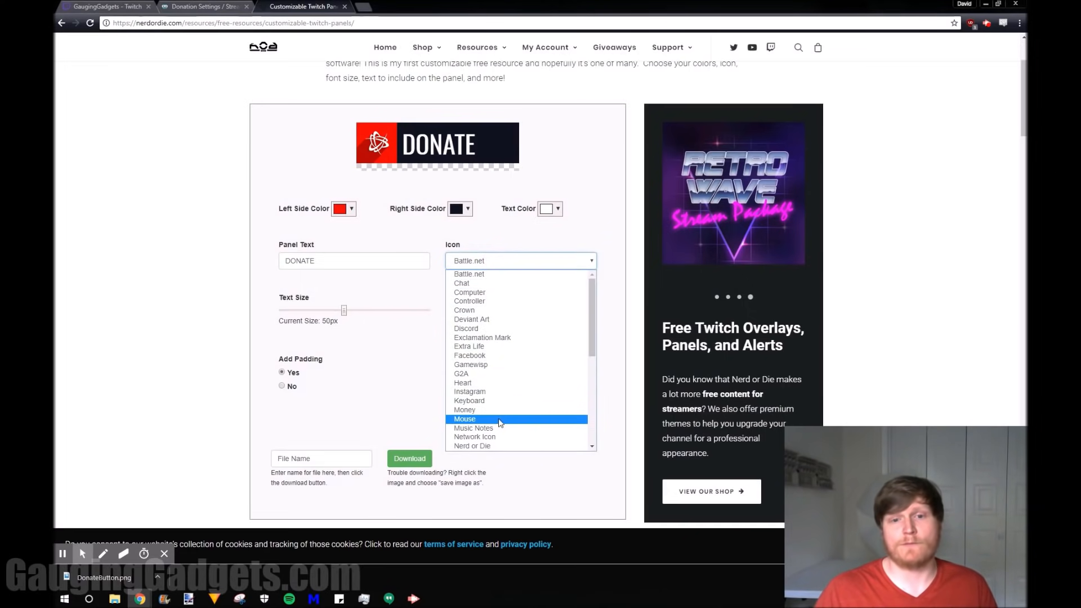
click(464, 410)
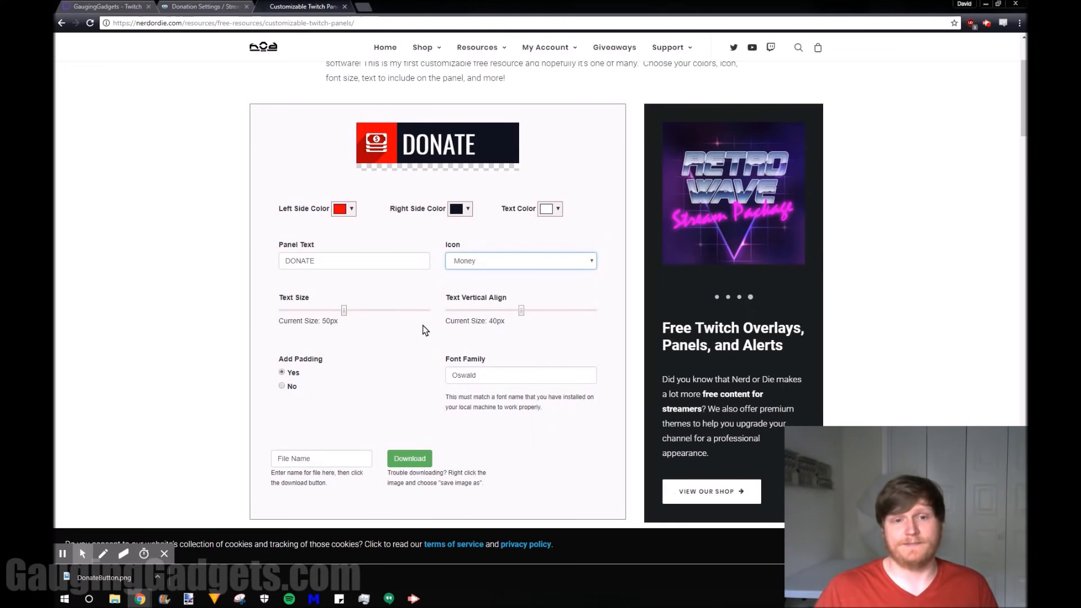
Enlarge the DONATE text to fit, name the file DonateButton and download the image.
drag(344, 311, 412, 311)
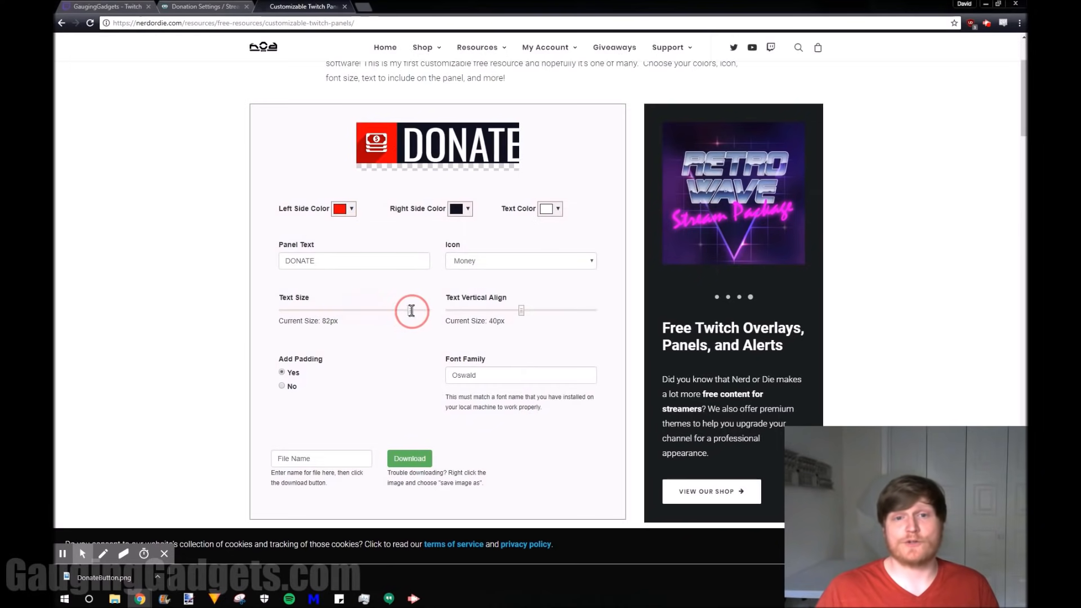
drag(410, 311, 401, 311)
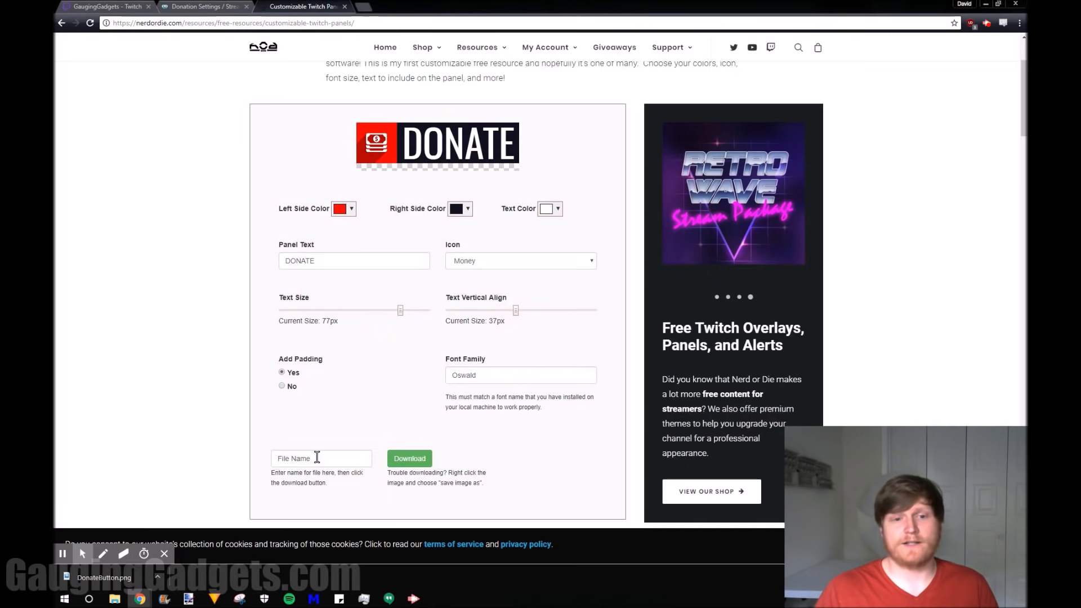
text(DonateButton)
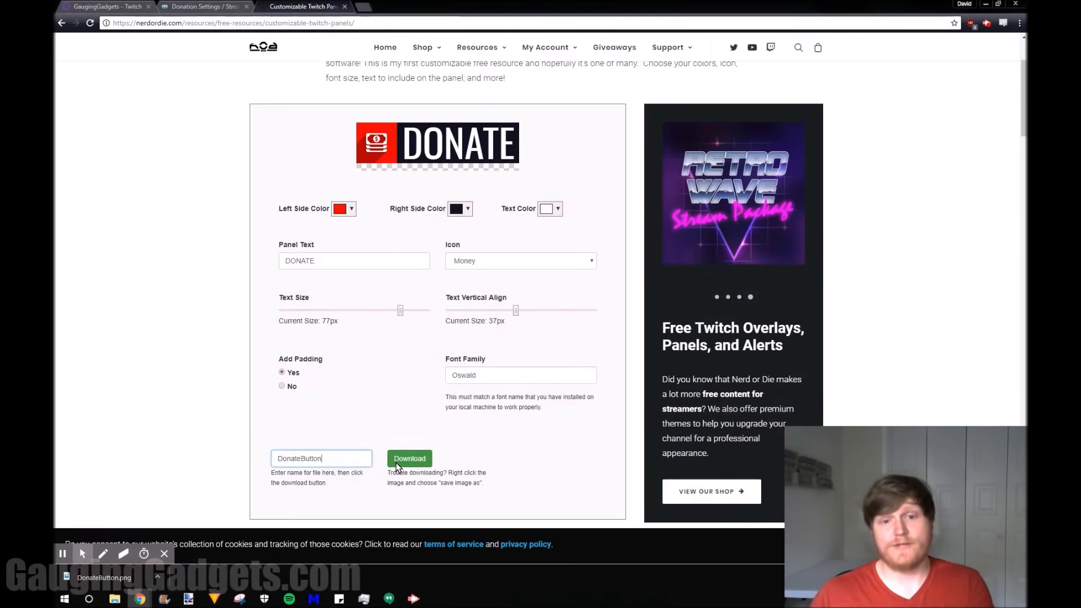
click(104, 7)
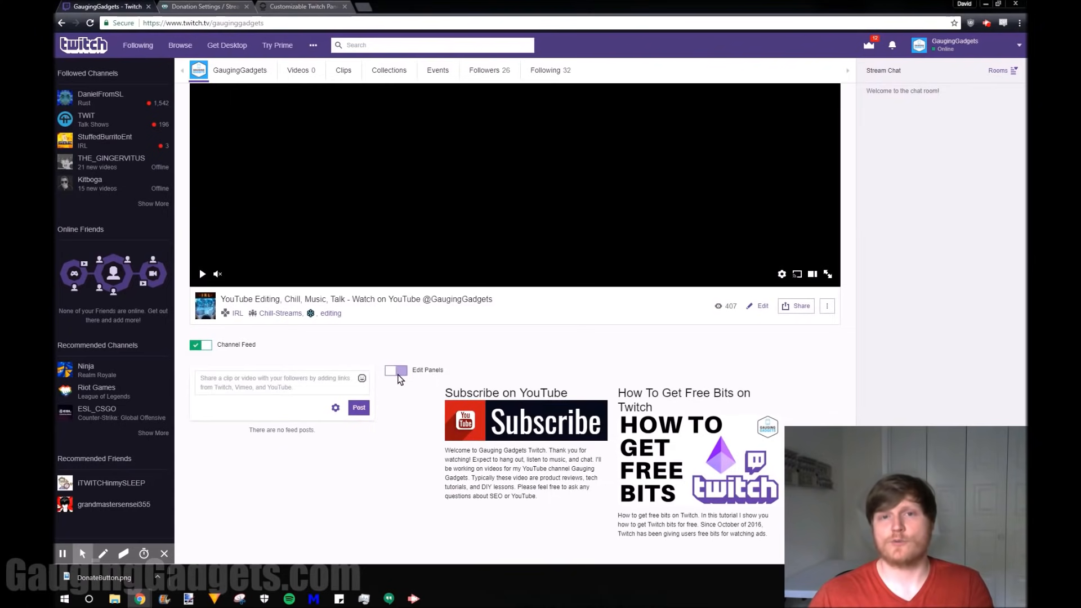
Add a text/image panel on Twitch using DonateButton.png with the title Donate.
click(396, 370)
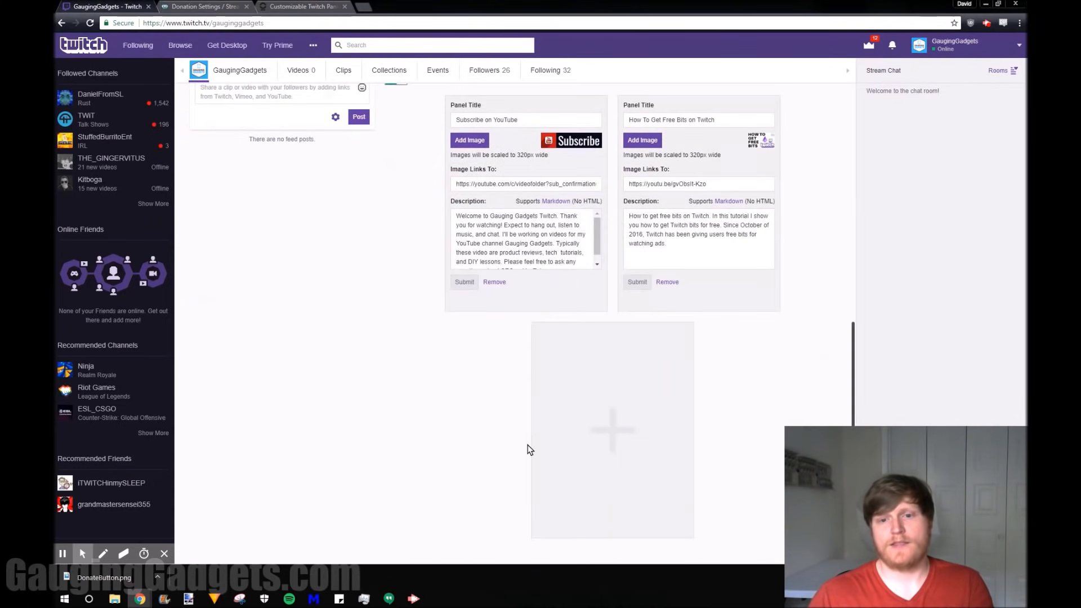
click(611, 429)
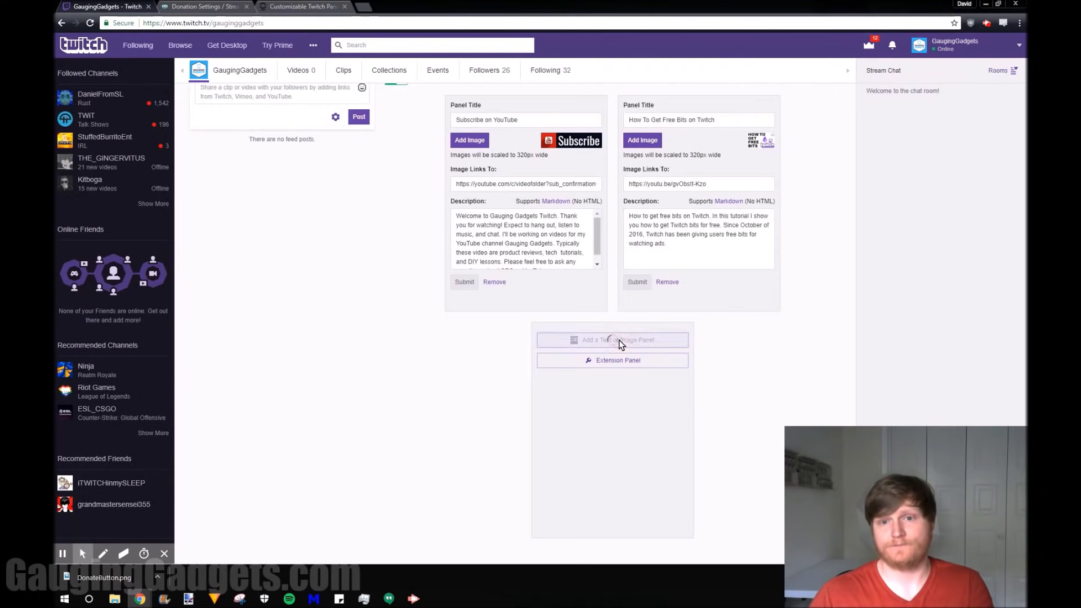
click(611, 339)
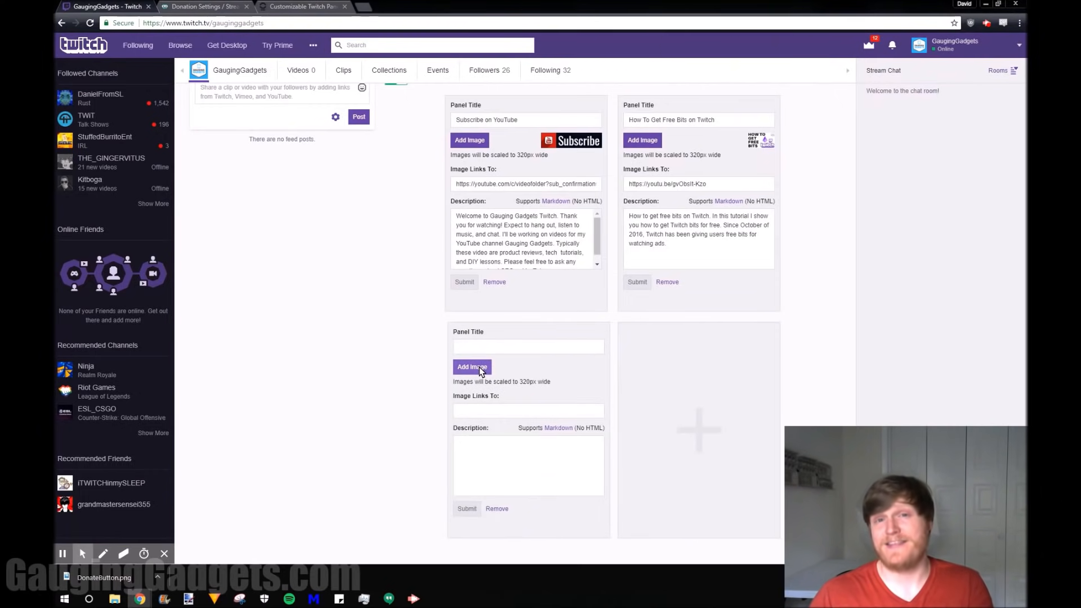
click(472, 366)
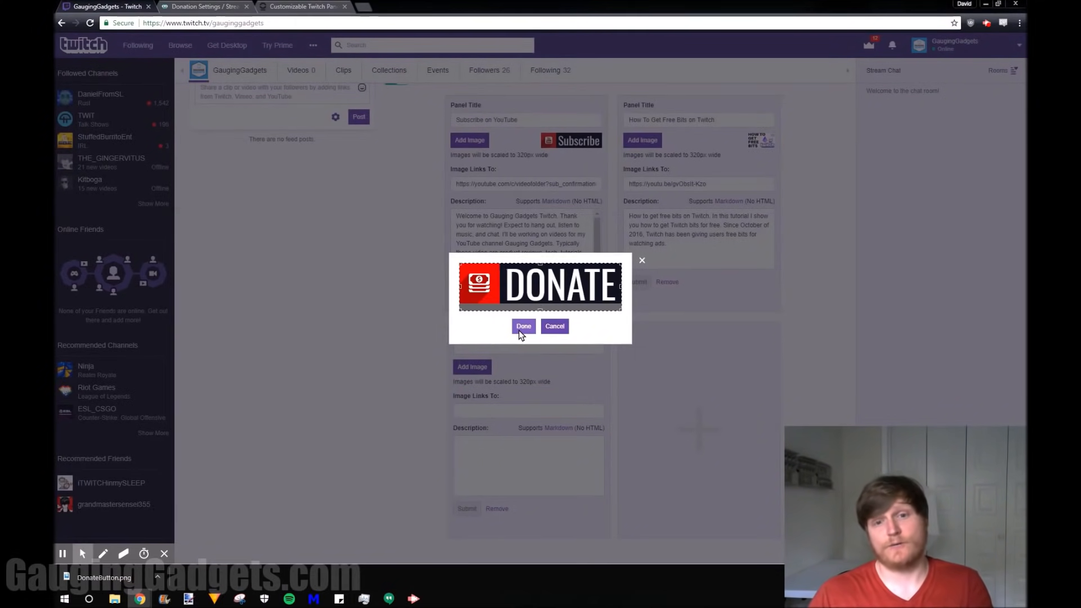
click(524, 325)
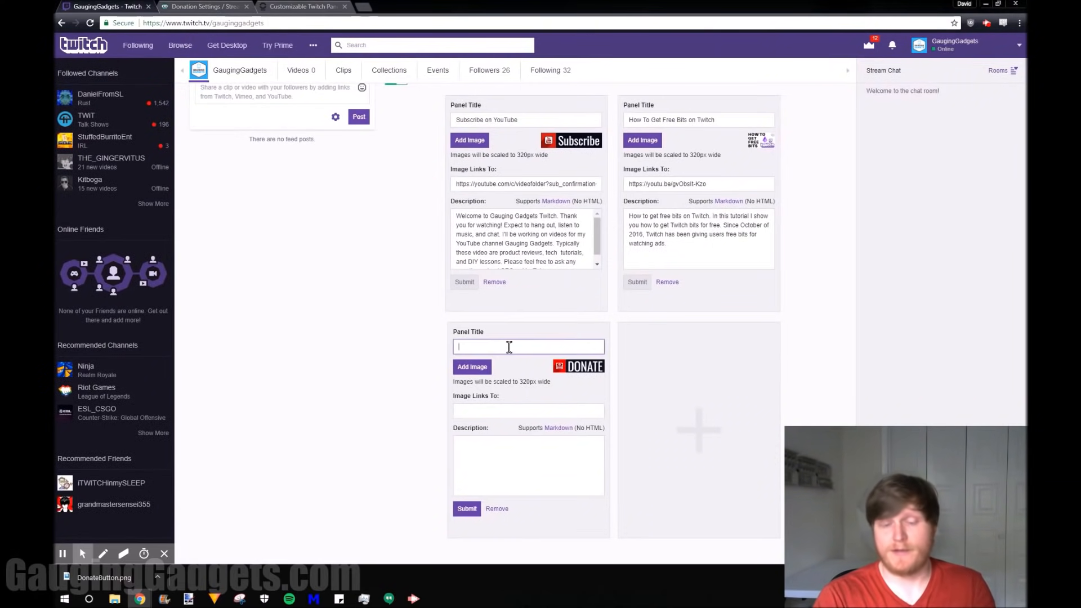
text(Donate)
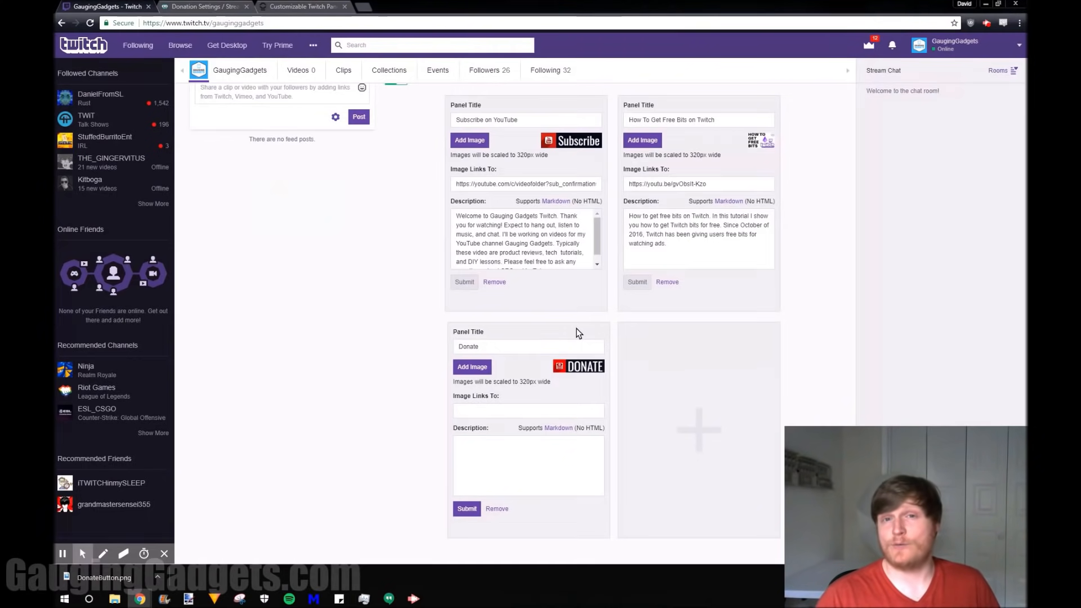
Copy the tip page link address from the Streamlabs Donation Settings page.
click(200, 7)
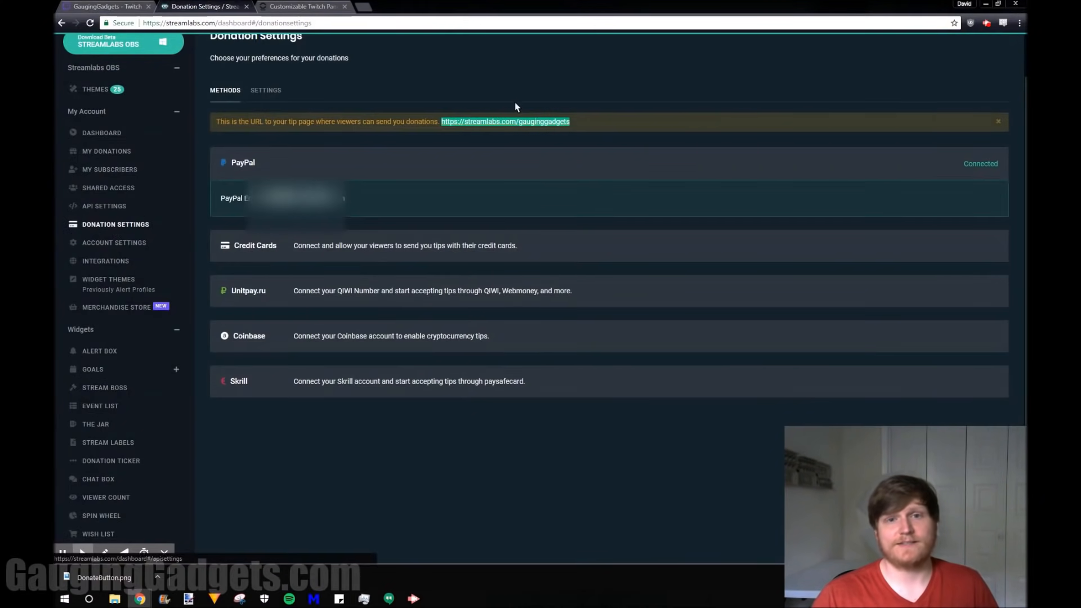
right_click(505, 122)
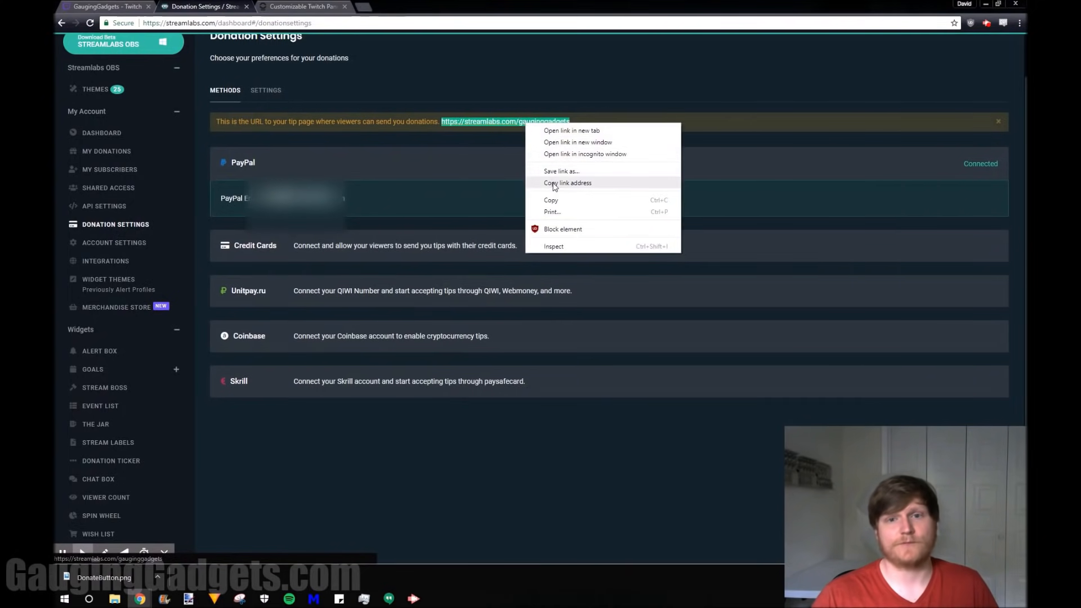
click(103, 7)
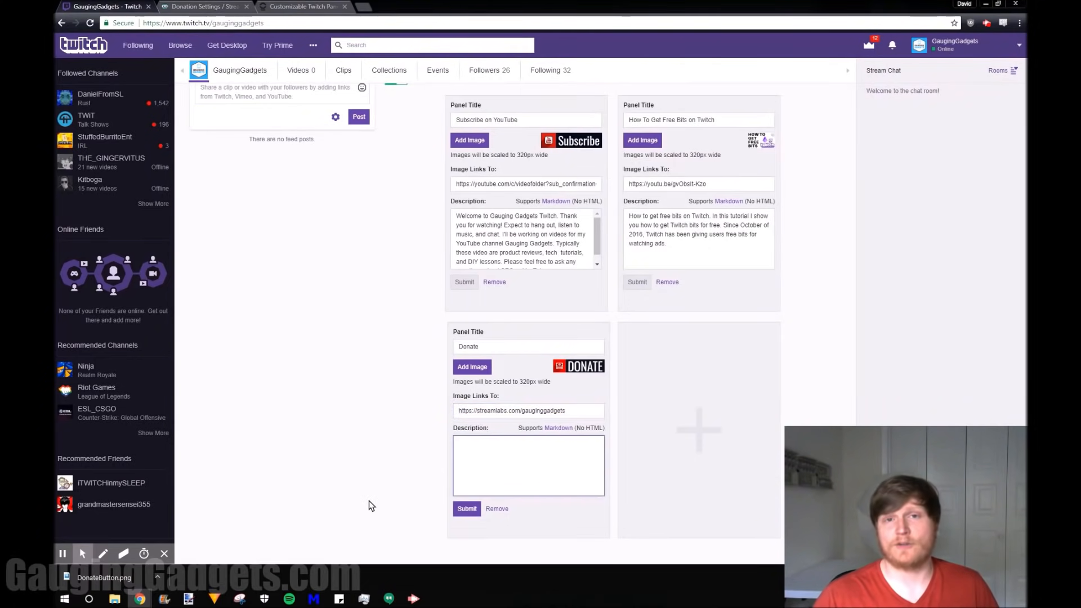
Add the description 'Please donate to support my channel', submit the panel and test its link.
text(Please donate to support my channel)
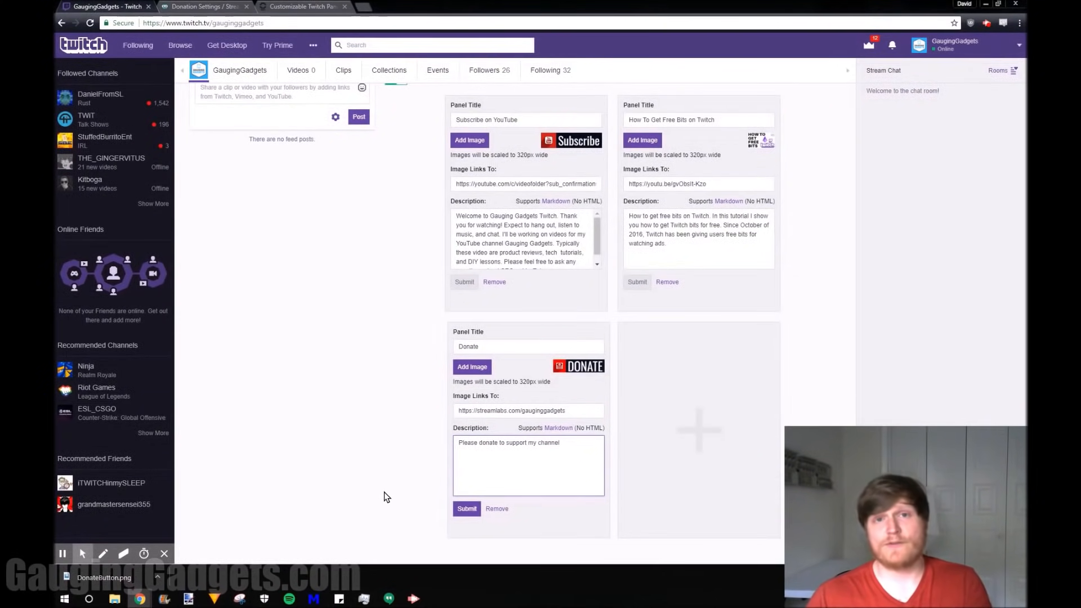
click(466, 508)
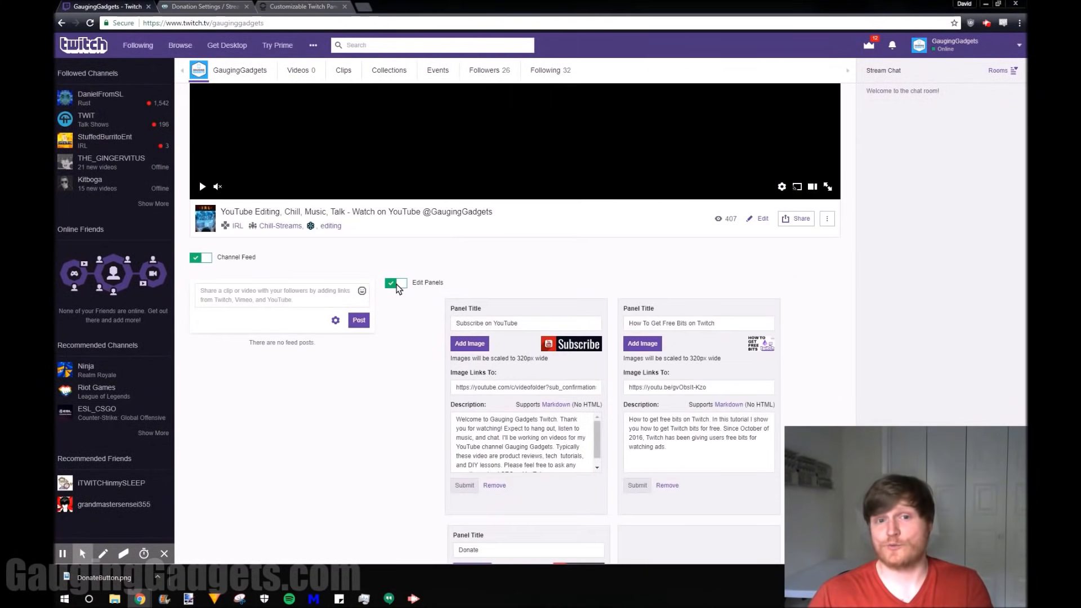
click(395, 283)
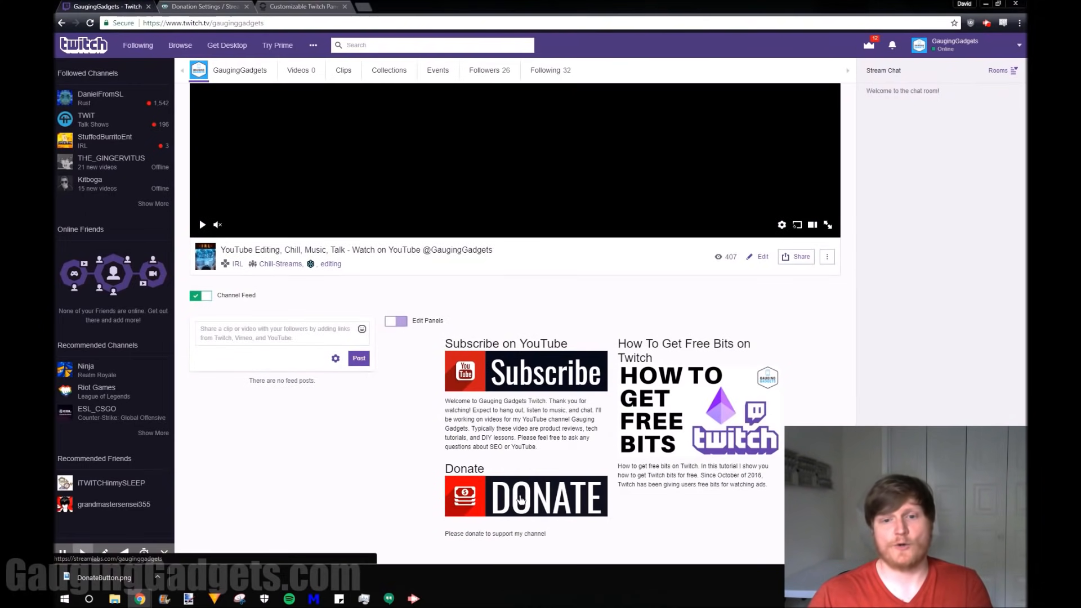
click(526, 496)
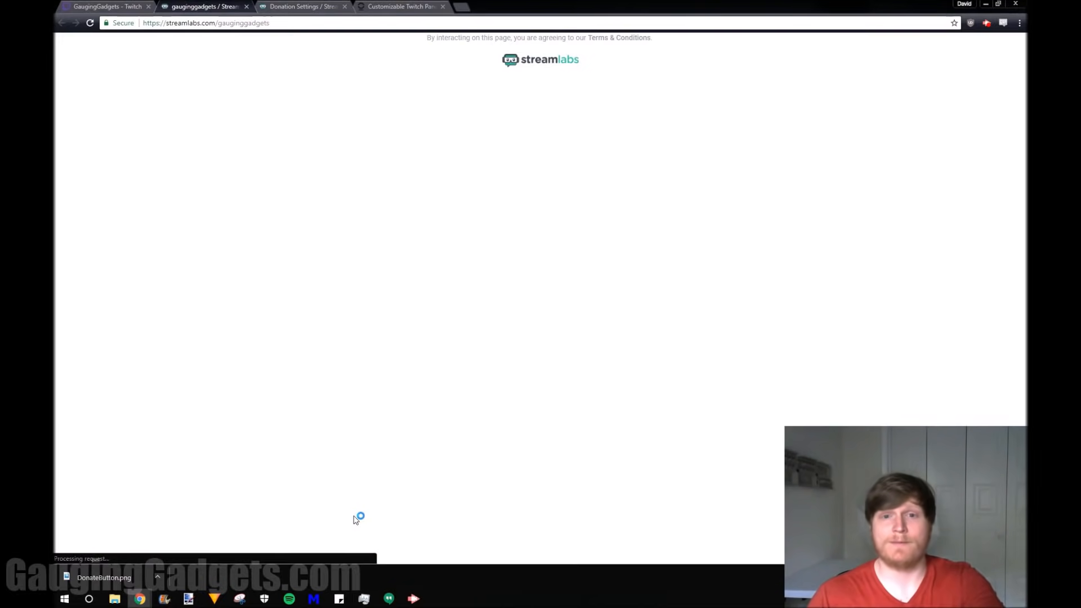